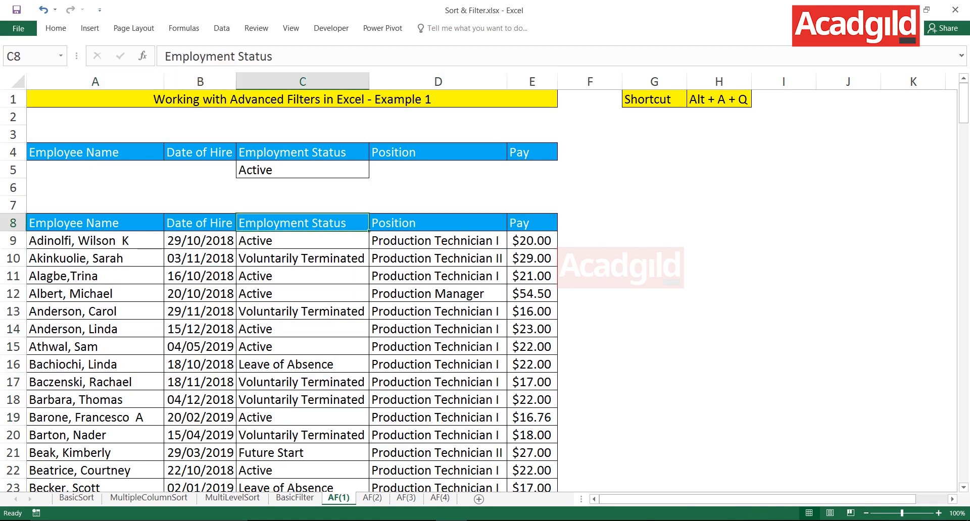
# Review the AF(1) criteria block, status column and output spot G8, then switch to the BasicFilter sheet
pyautogui.click(531, 222)
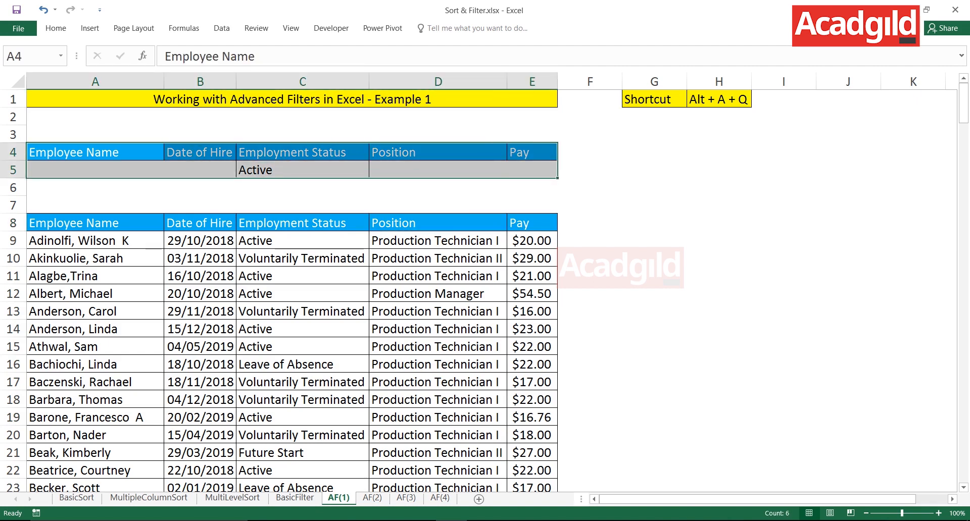
pyautogui.click(302, 152)
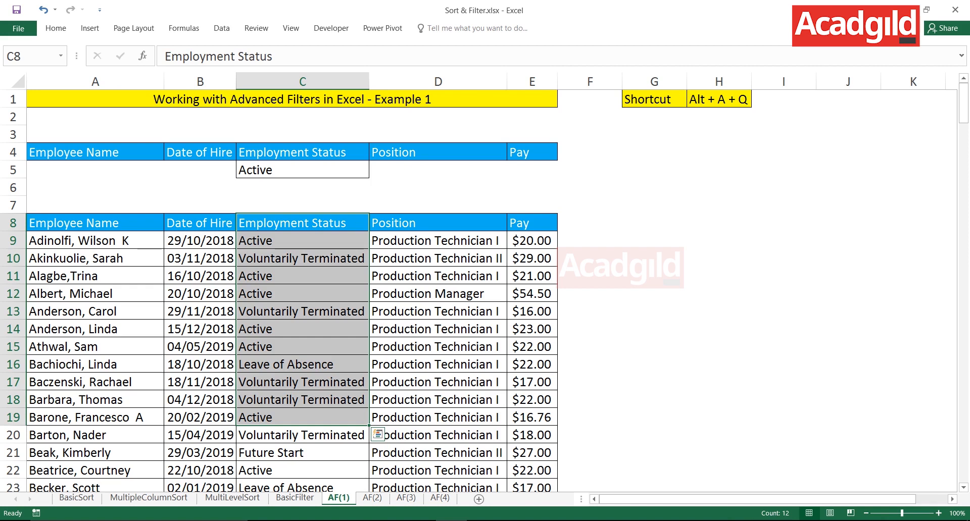
pyautogui.click(654, 222)
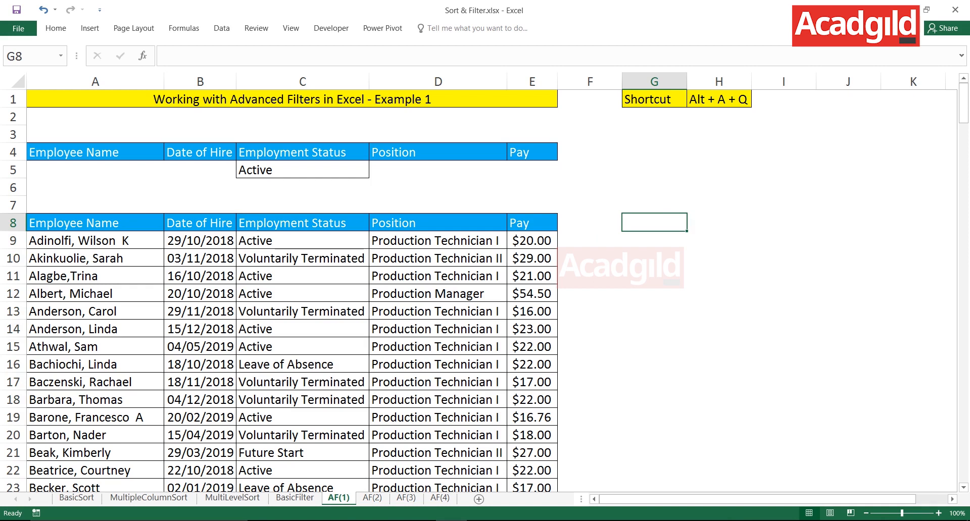
pyautogui.click(294, 498)
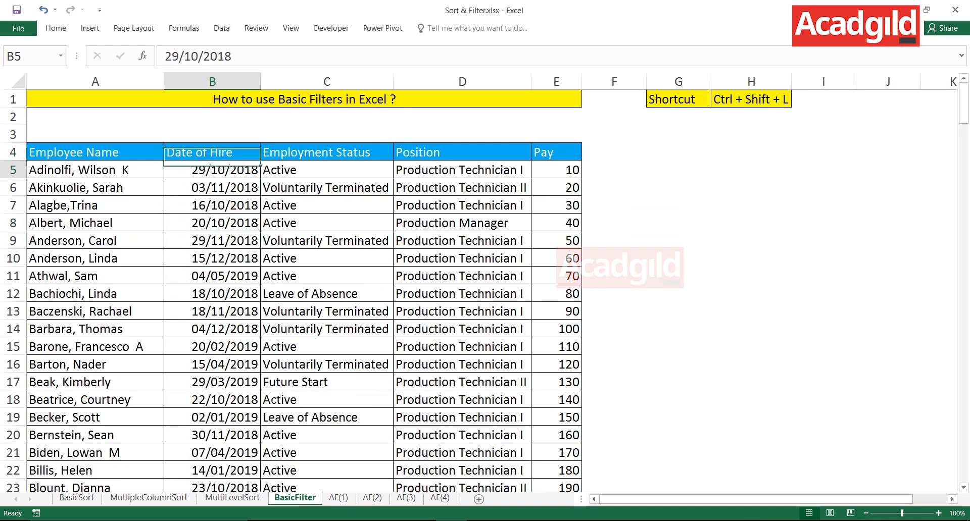
# Filter the BasicFilter table to Employment Status Active only and copy the visible rows for pasting at G4
pyautogui.click(212, 205)
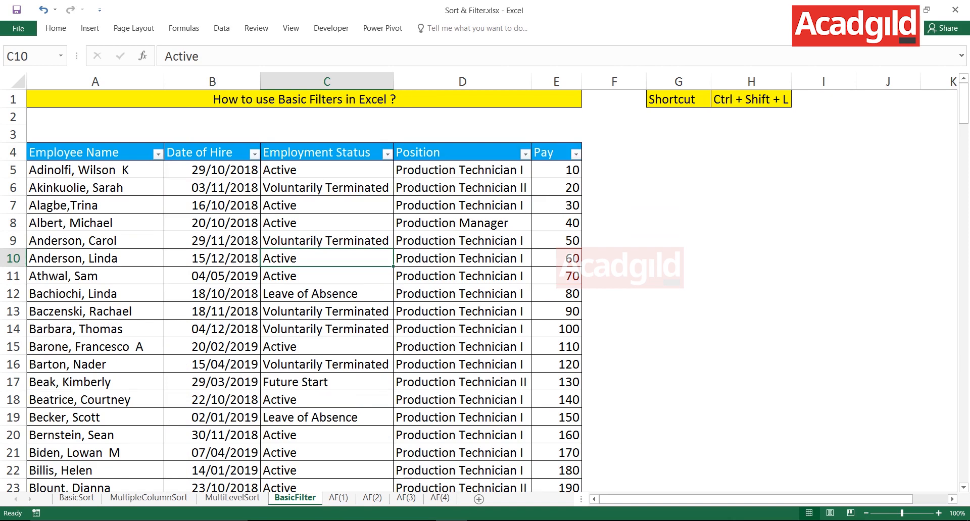
pyautogui.click(388, 153)
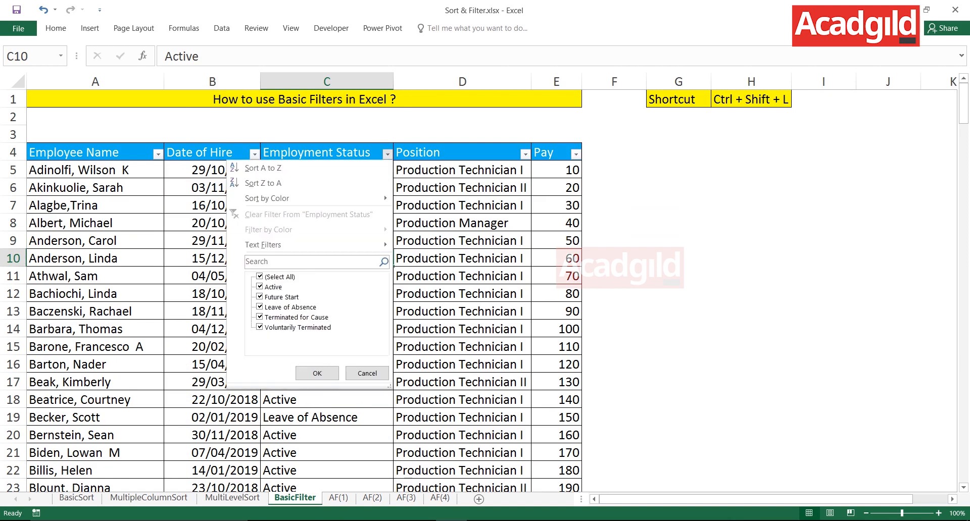
pyautogui.click(261, 277)
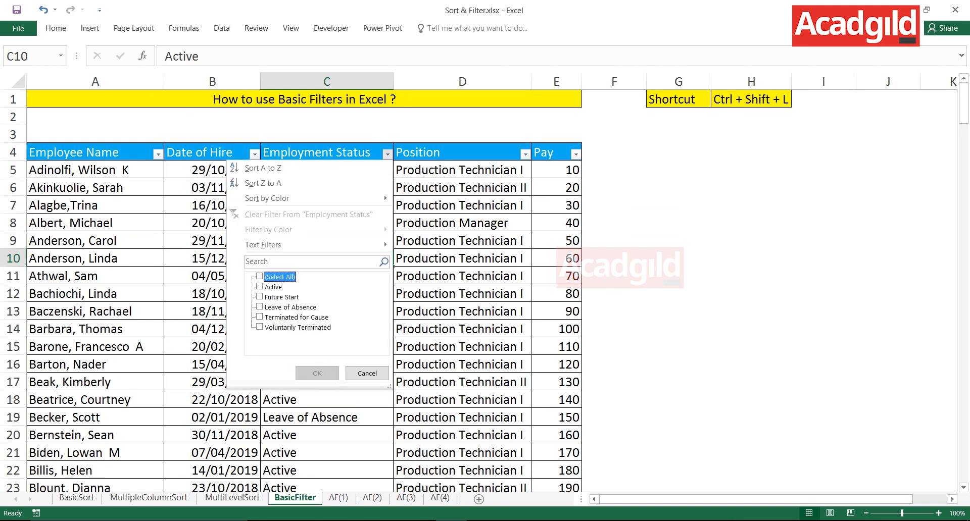
pyautogui.click(261, 286)
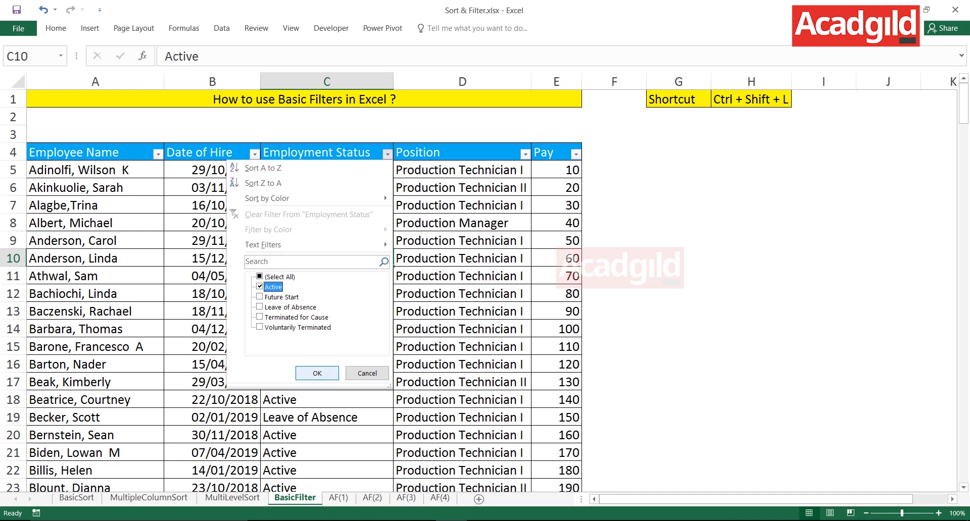
pyautogui.click(316, 373)
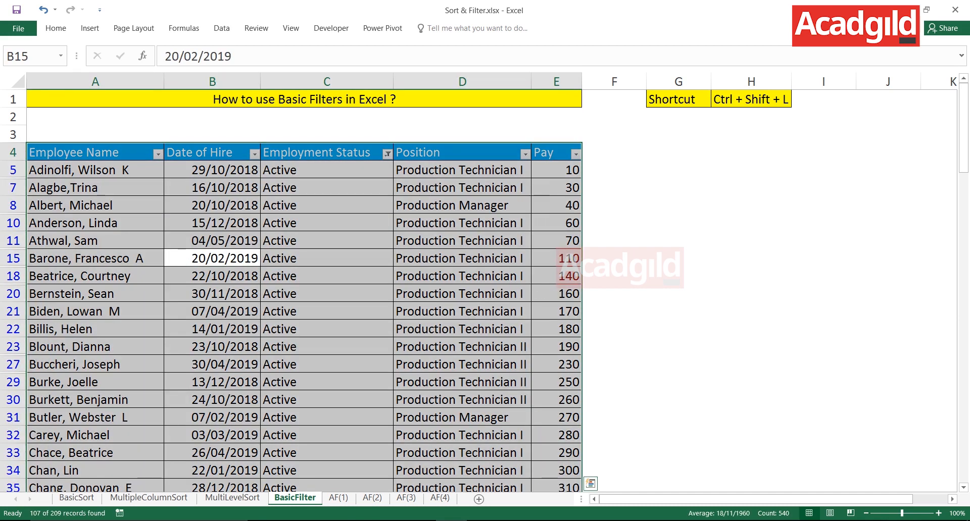
pyautogui.click(678, 151)
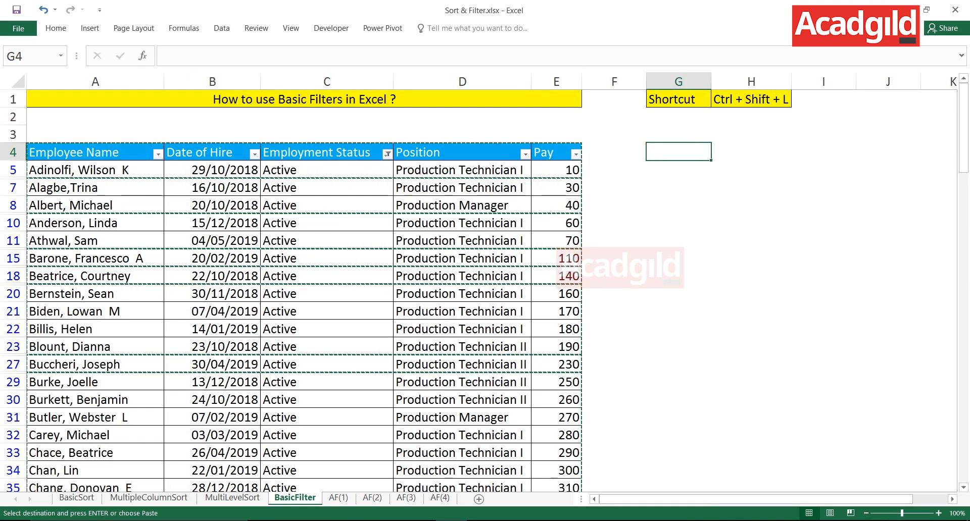
# Paste the copied Active rows as a separate table at G4 and review them
pyautogui.rightClick(678, 152)
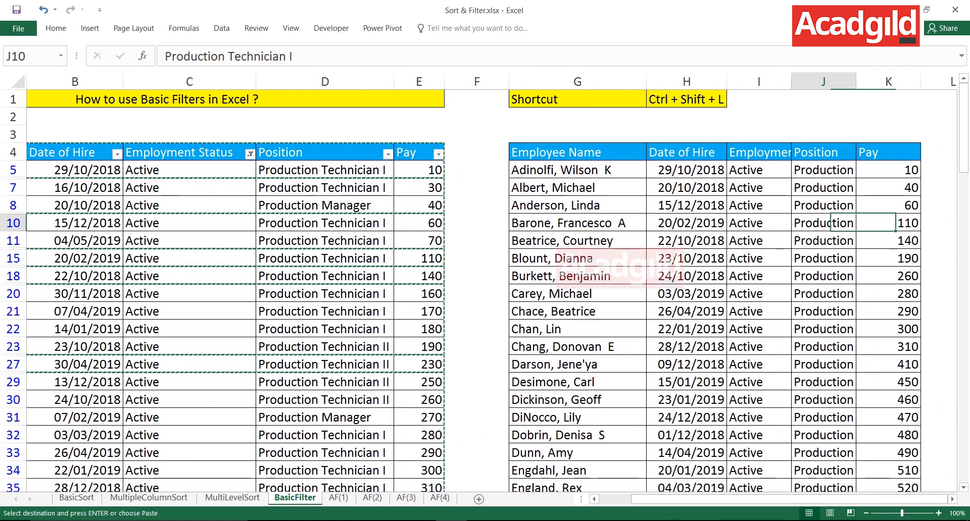
pyautogui.scroll(-3)
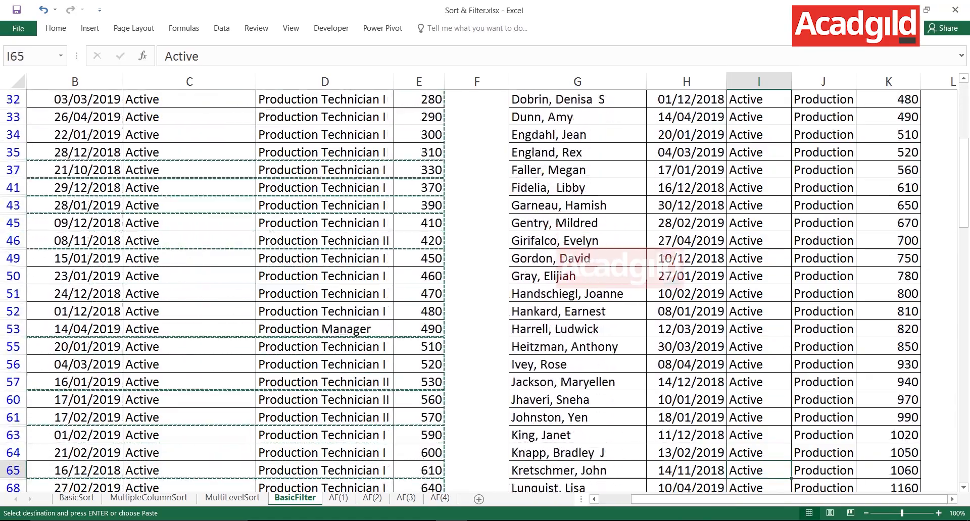
pyautogui.scroll(-3)
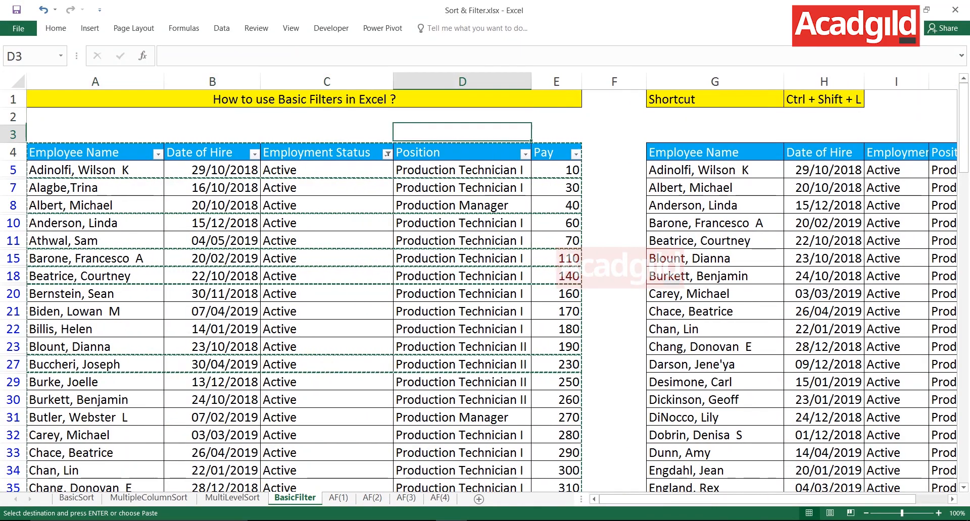
pyautogui.click(326, 222)
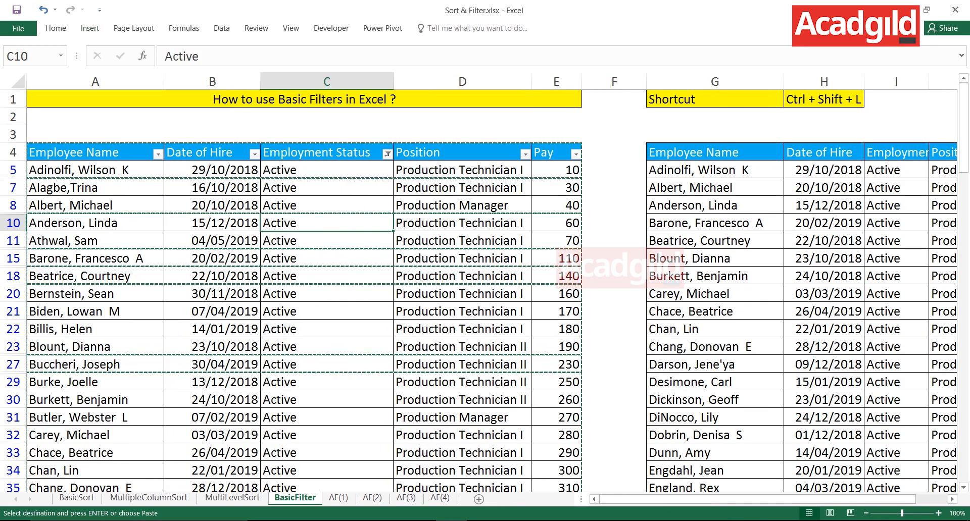
# Remove the Employment Status filter so the BasicFilter table shows all records again
pyautogui.click(390, 153)
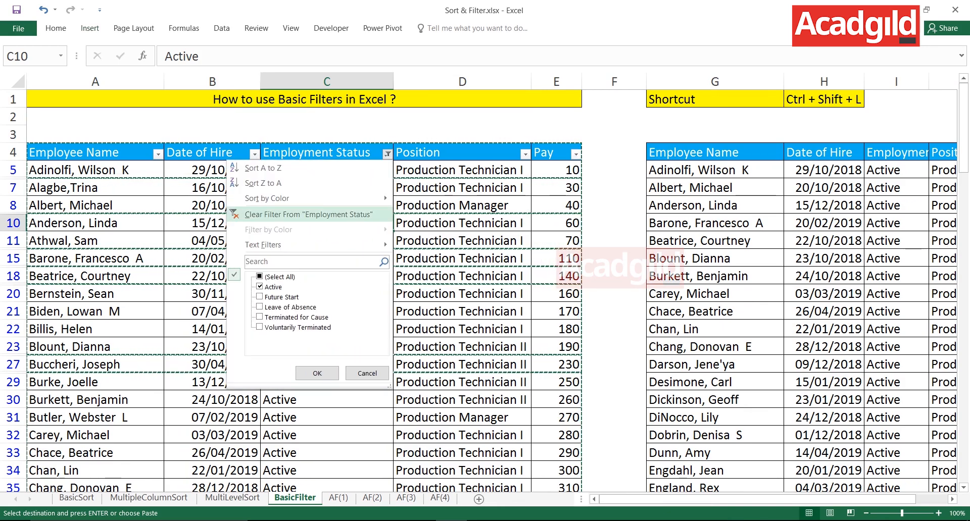
pyautogui.click(292, 214)
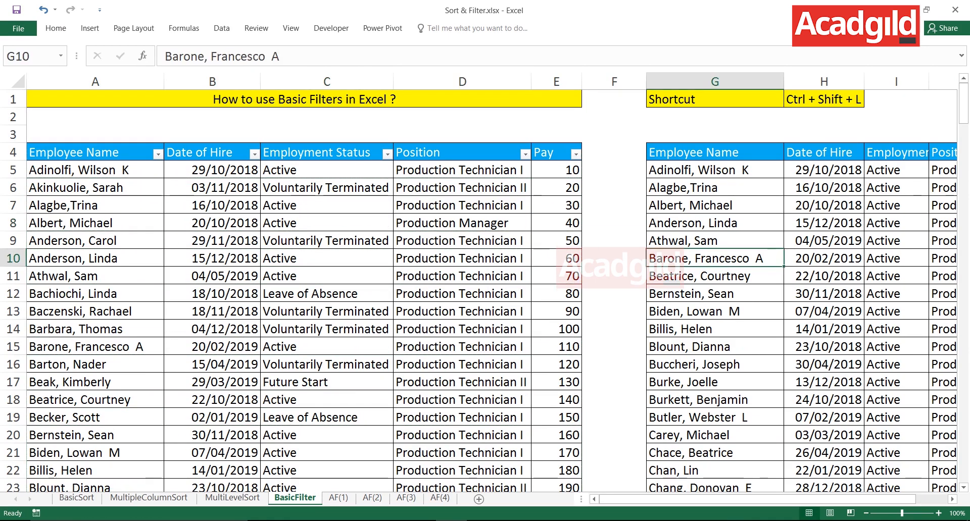
pyautogui.scroll(-3)
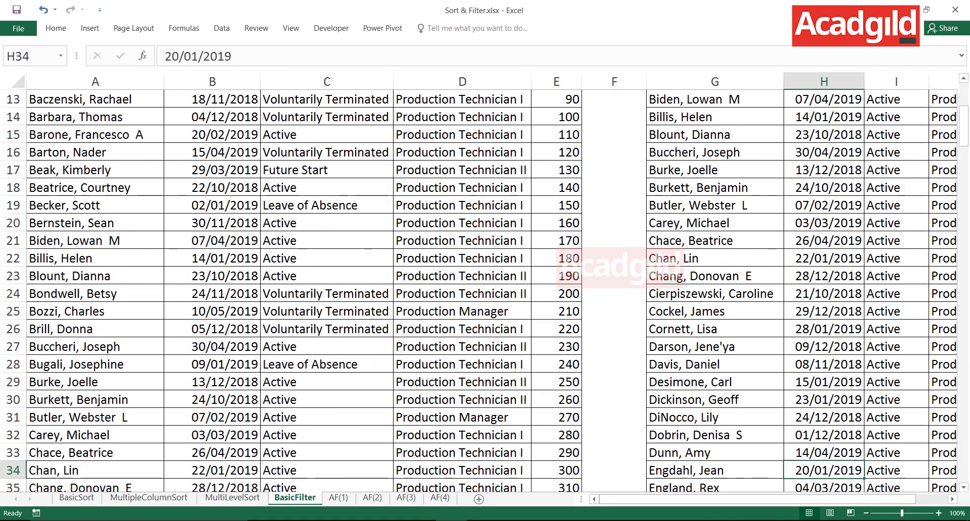
pyautogui.scroll(-3)
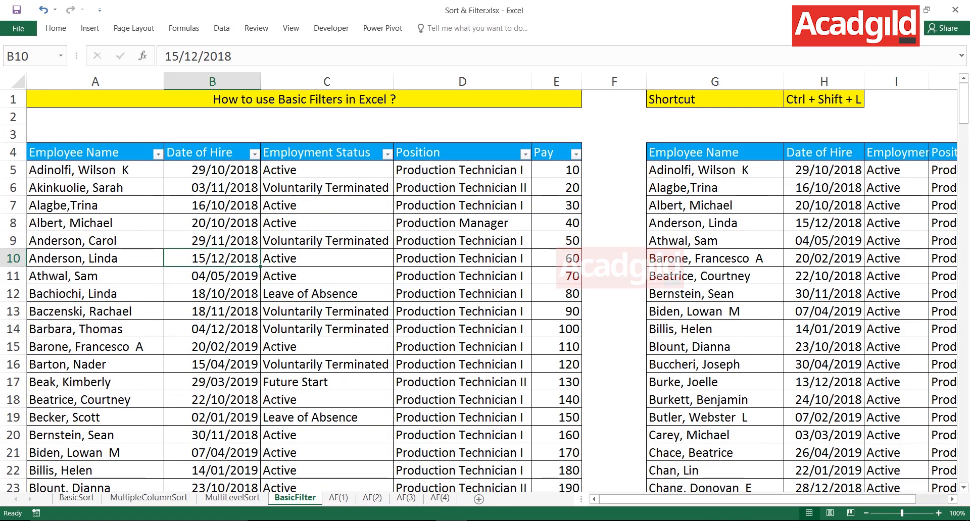
pyautogui.click(327, 258)
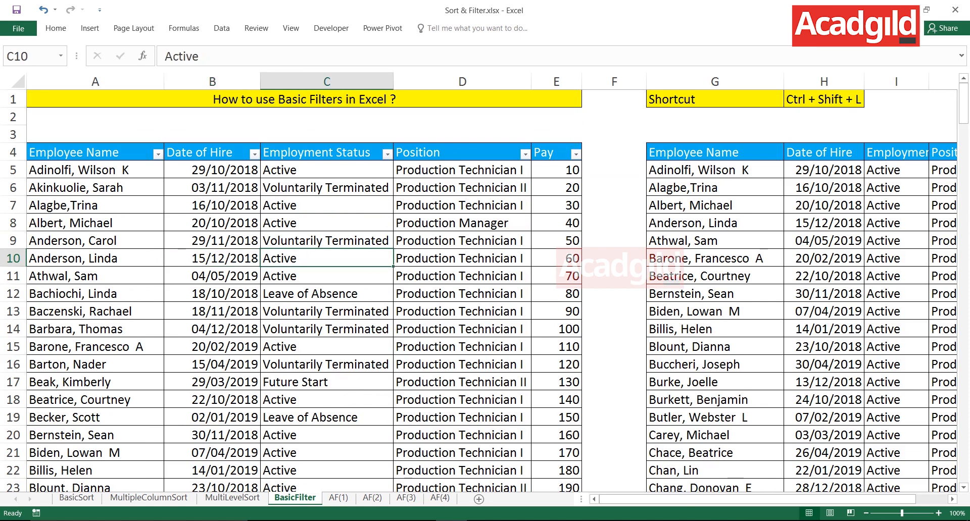
# Leave the filter options unchanged and switch to the AF(1) sheet
pyautogui.click(388, 152)
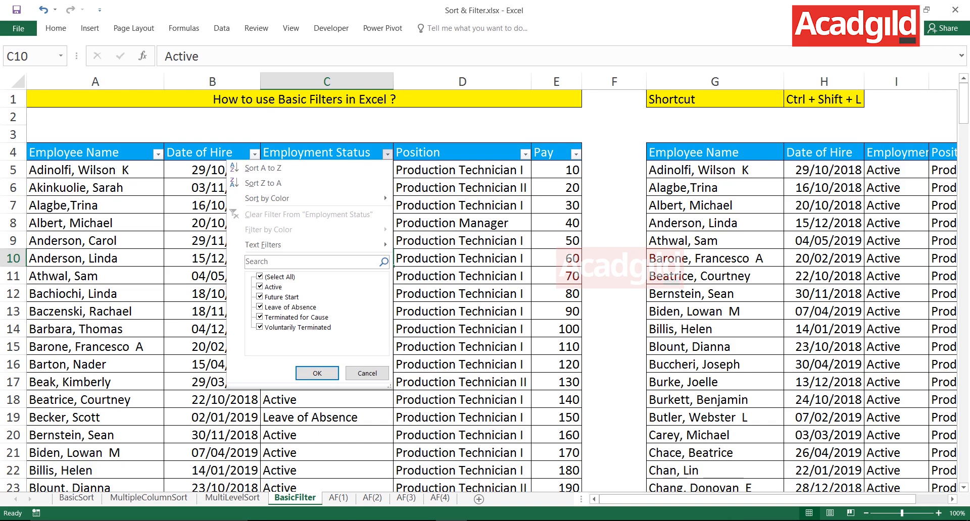
pyautogui.click(317, 372)
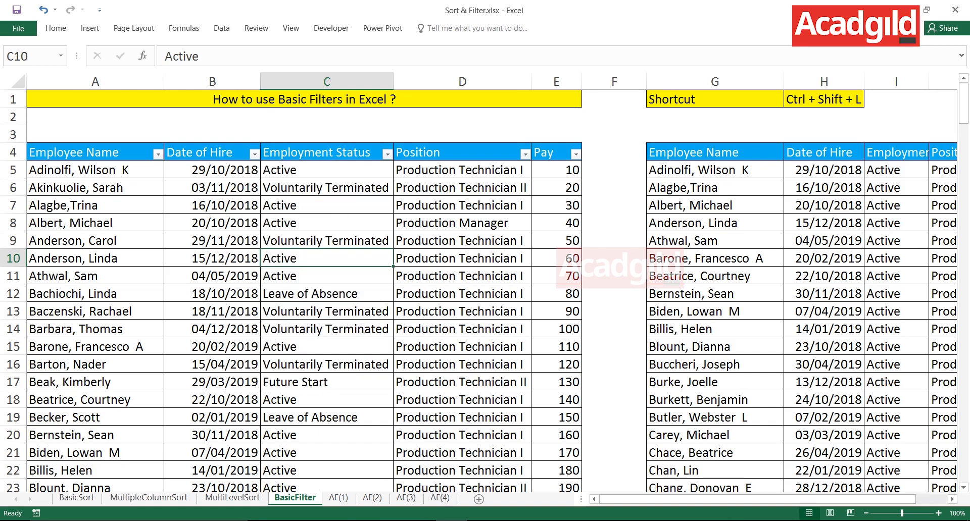
pyautogui.click(326, 240)
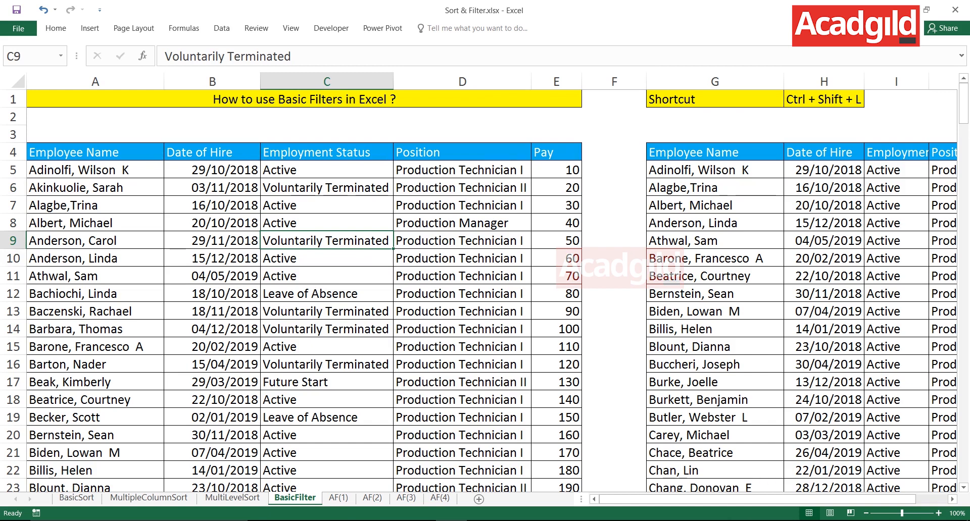
pyautogui.click(339, 498)
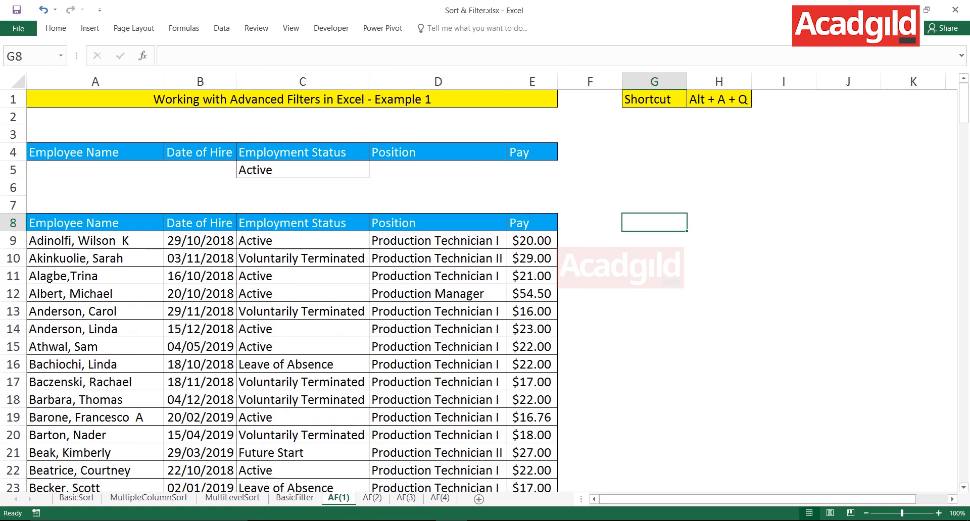
pyautogui.click(372, 498)
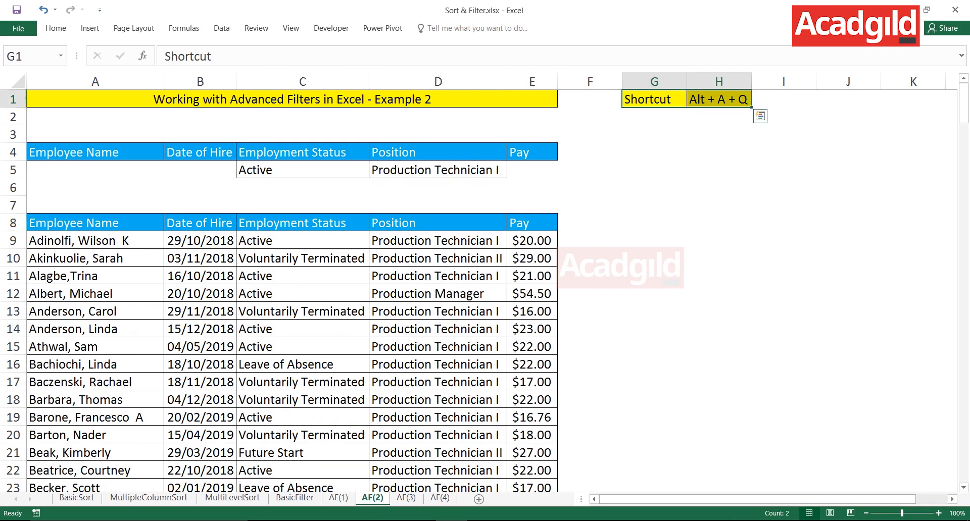
pyautogui.click(339, 498)
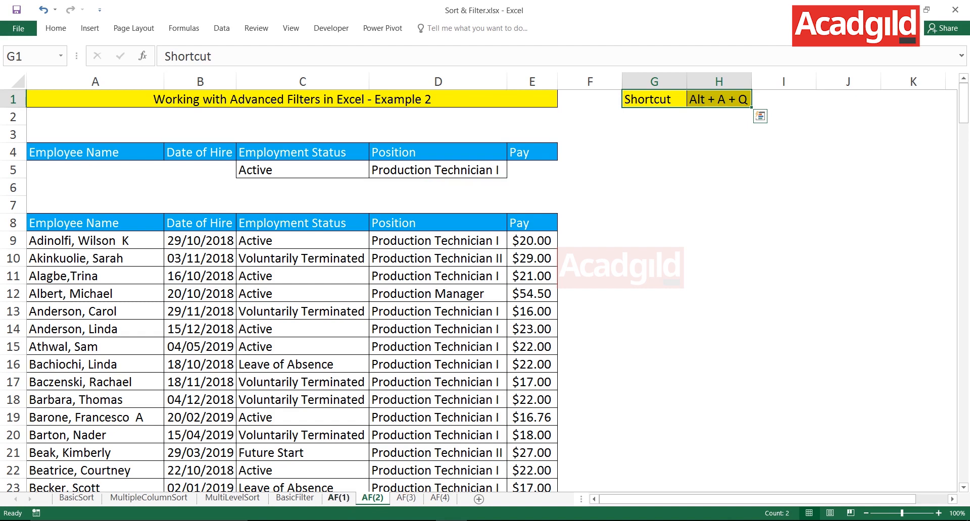
pyautogui.click(338, 497)
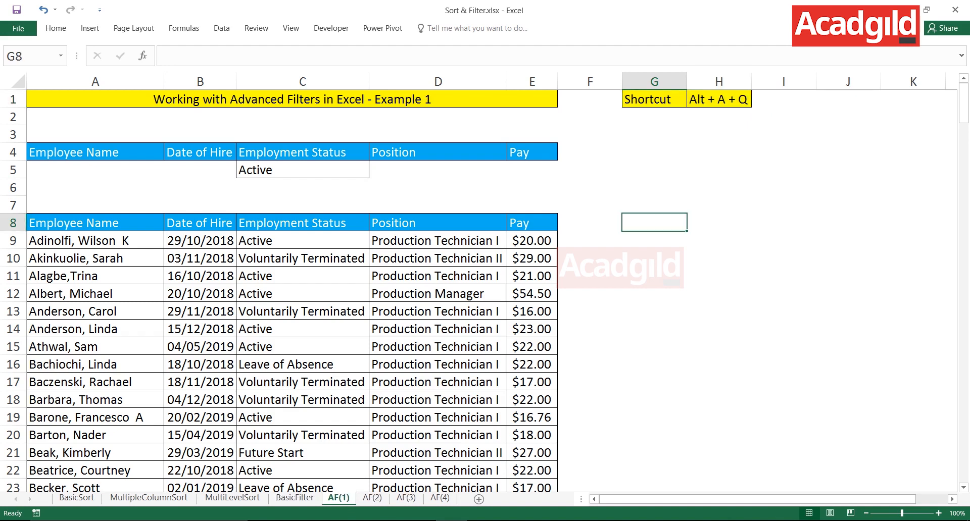
pyautogui.click(303, 151)
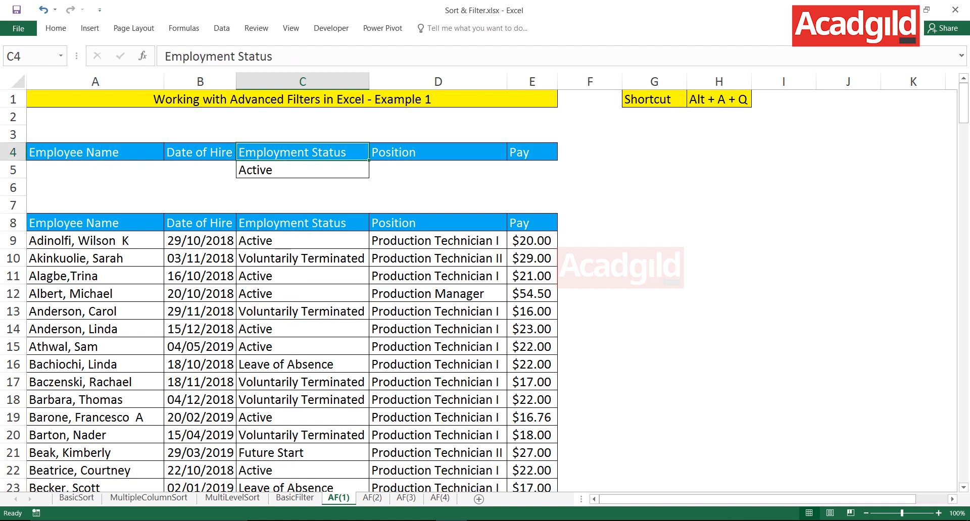
pyautogui.click(303, 170)
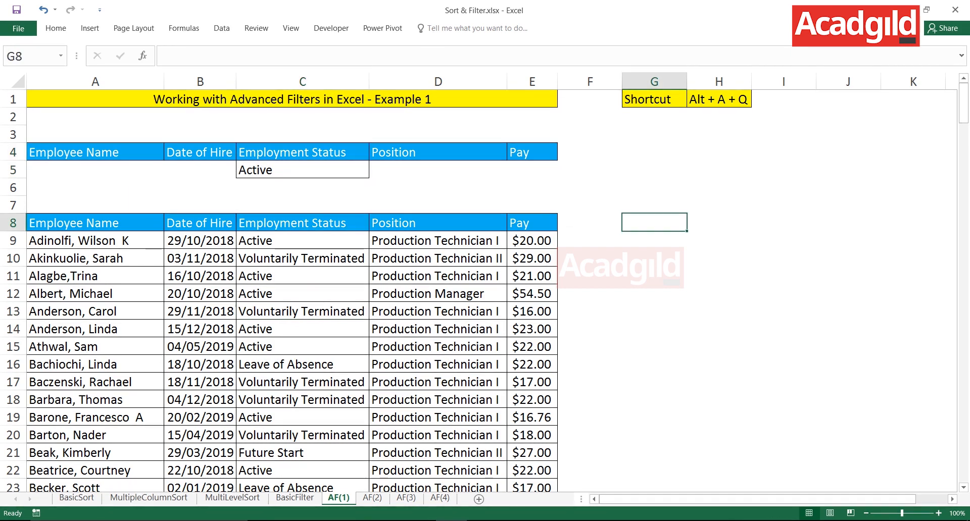
pyautogui.click(438, 293)
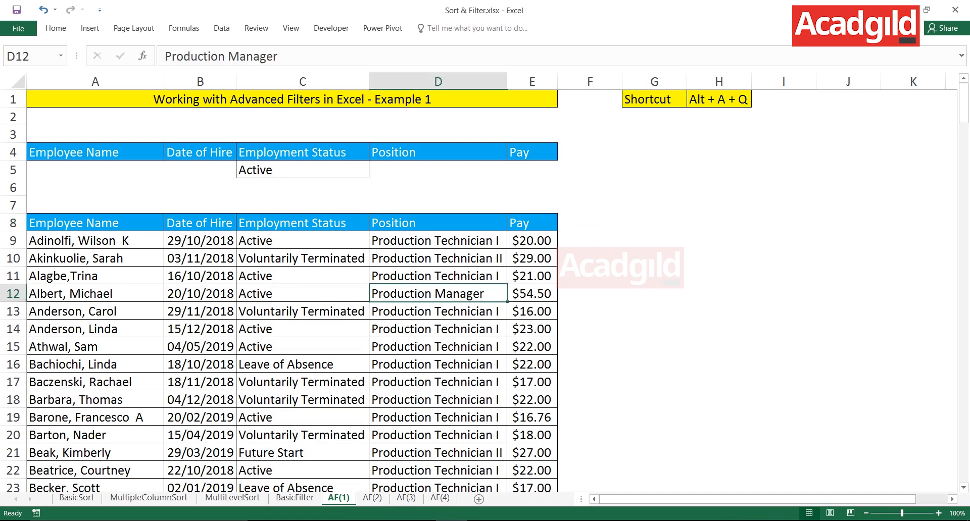
pyautogui.click(302, 293)
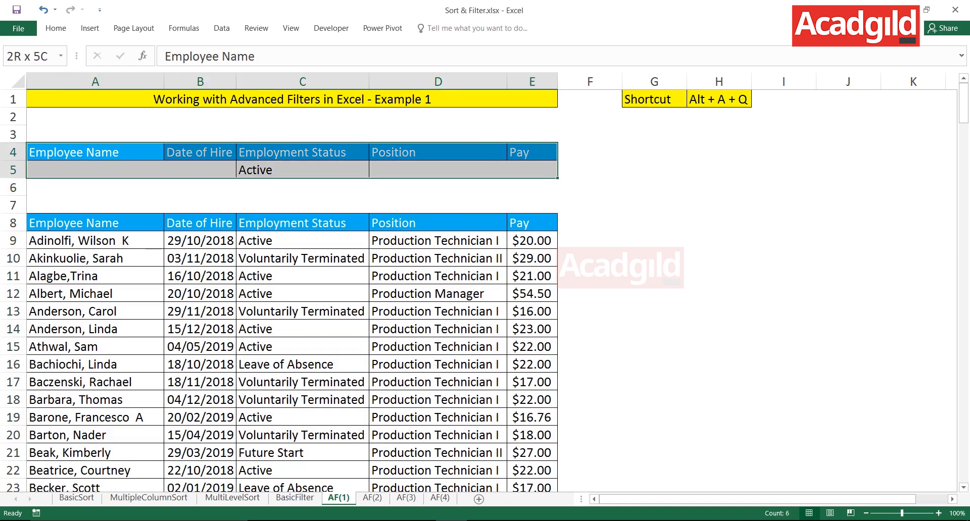
pyautogui.click(95, 152)
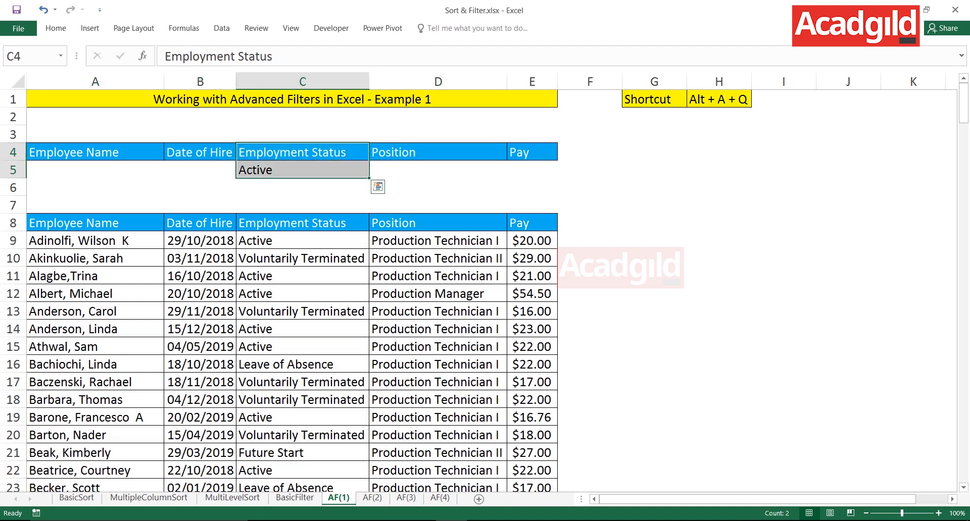
pyautogui.click(95, 152)
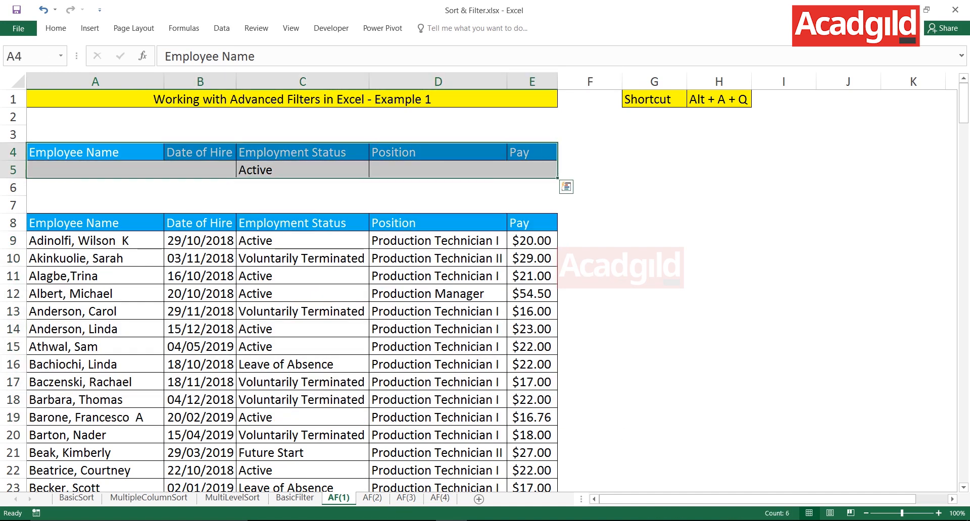
pyautogui.click(654, 222)
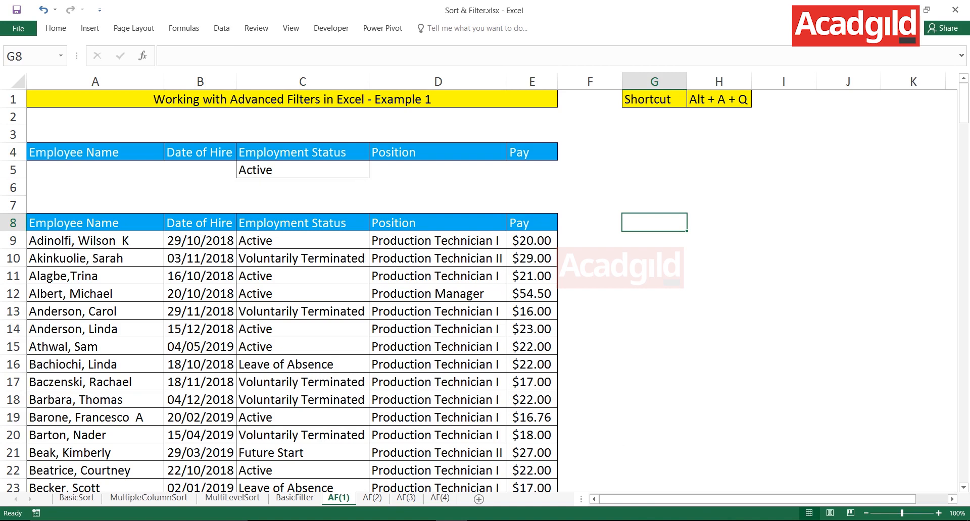
pyautogui.click(303, 293)
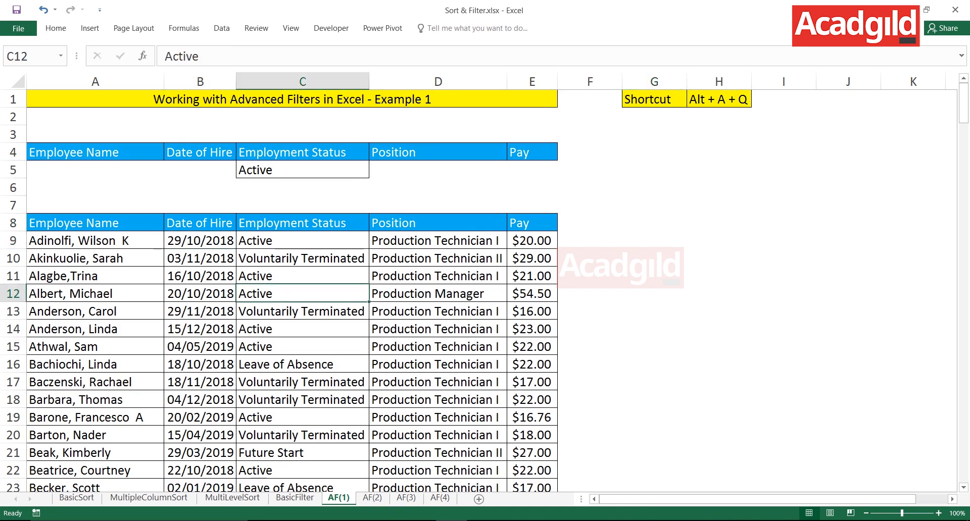
pyautogui.click(200, 347)
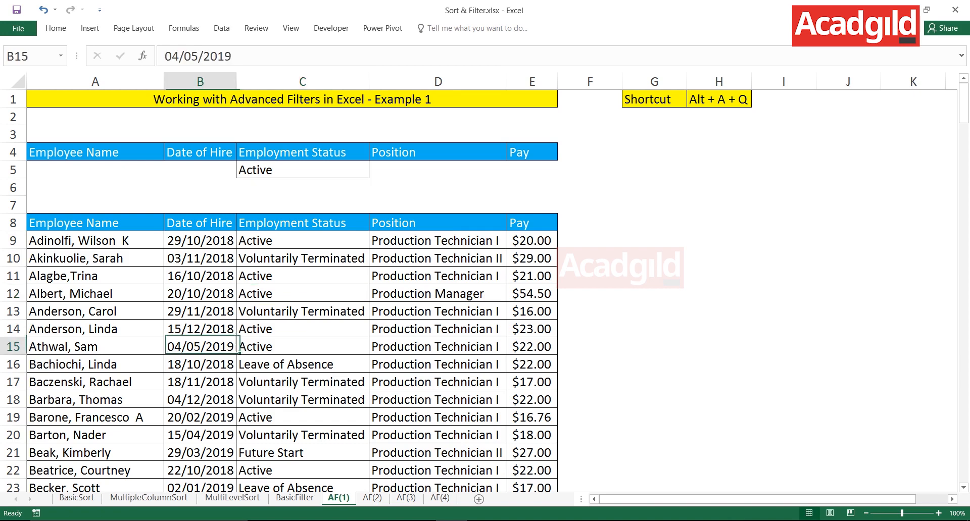
pyautogui.click(302, 329)
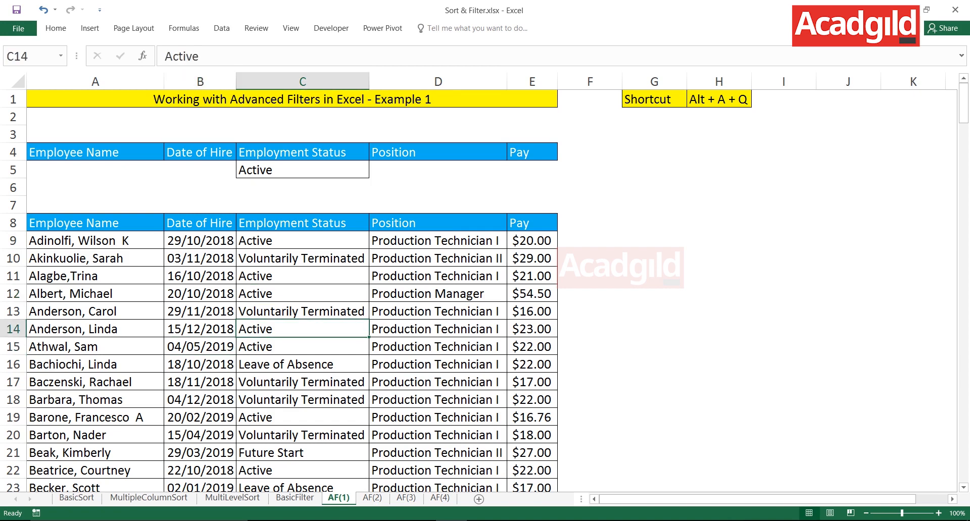
pyautogui.click(221, 28)
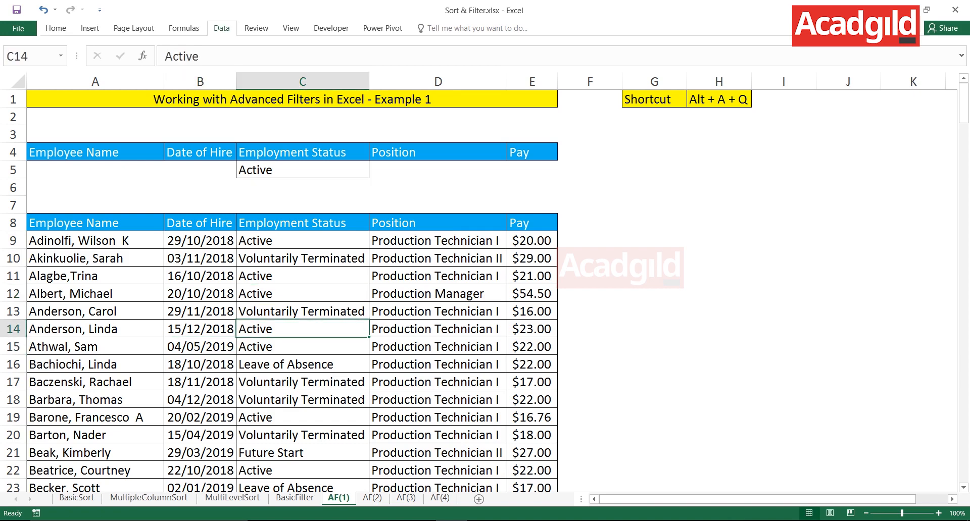
# Show the Data tab's sorting and filtering tools for the AF(1) table
pyautogui.click(221, 29)
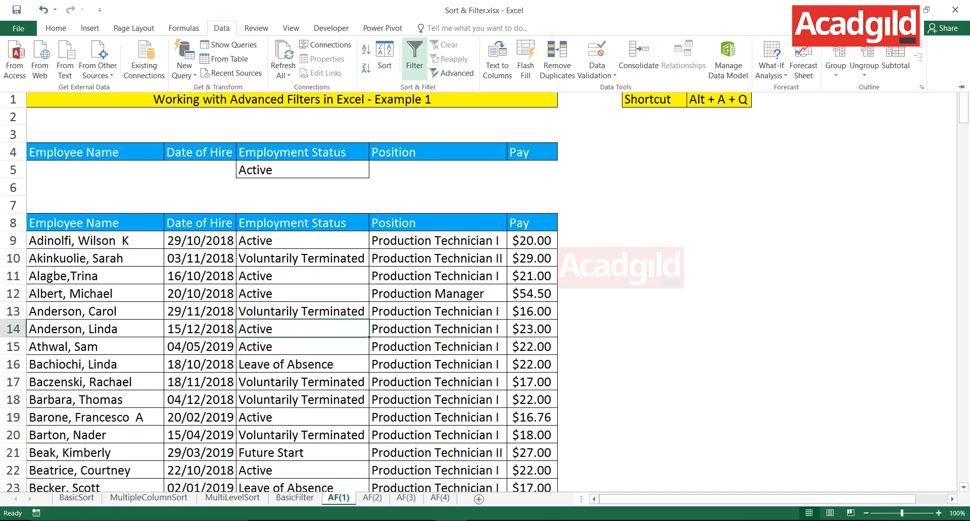
pyautogui.moveTo(453, 73)
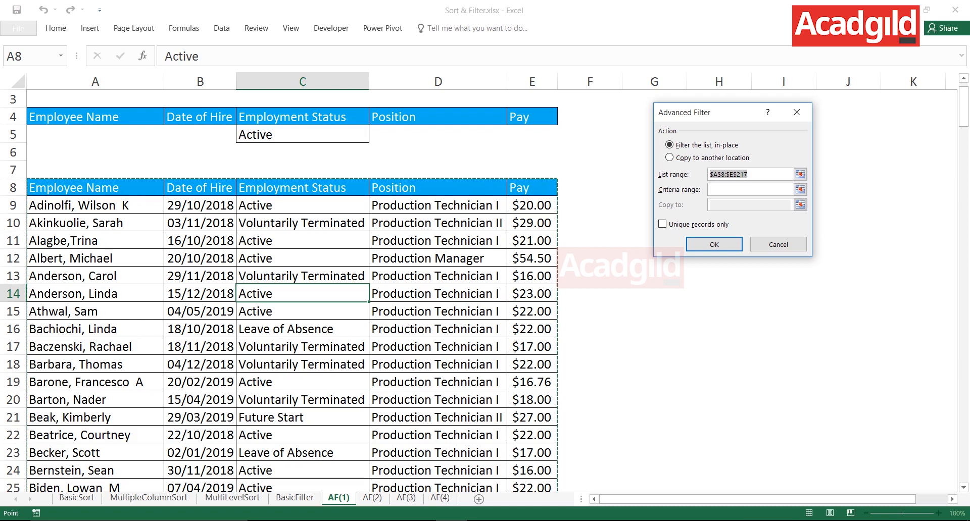
# Set the Advanced Filter criteria range to the Active block A4:E5, keeping list range $A$8:$E$217
pyautogui.click(302, 294)
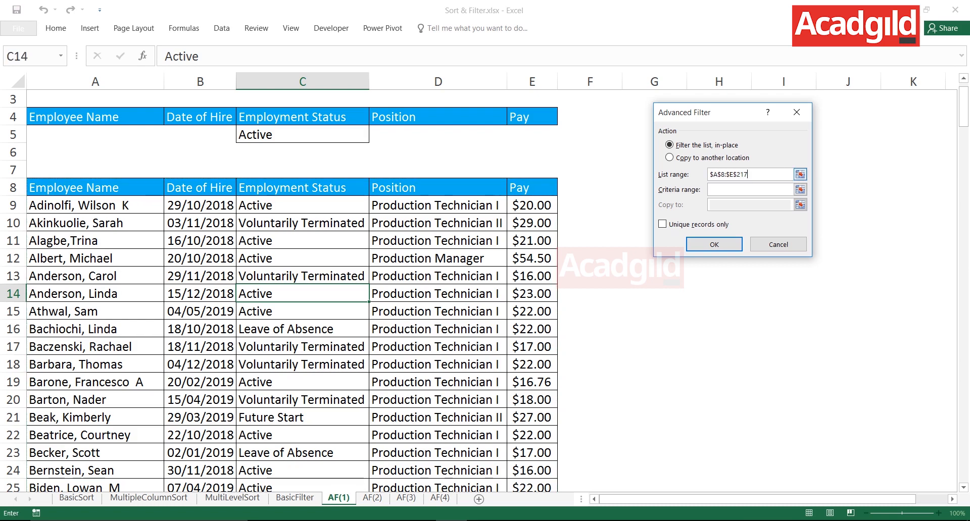
pyautogui.click(748, 190)
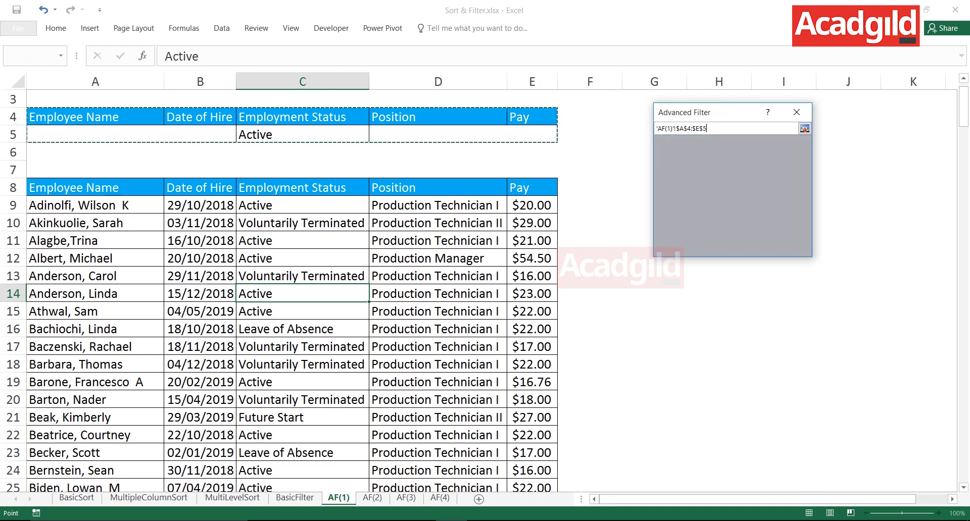
pyautogui.click(804, 129)
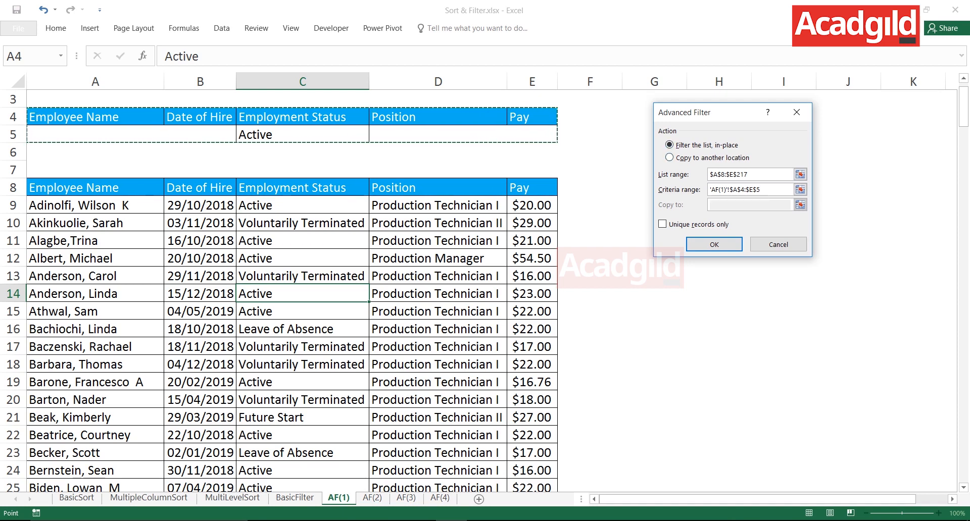
pyautogui.moveTo(712, 112); pyautogui.dragTo(555, 109)
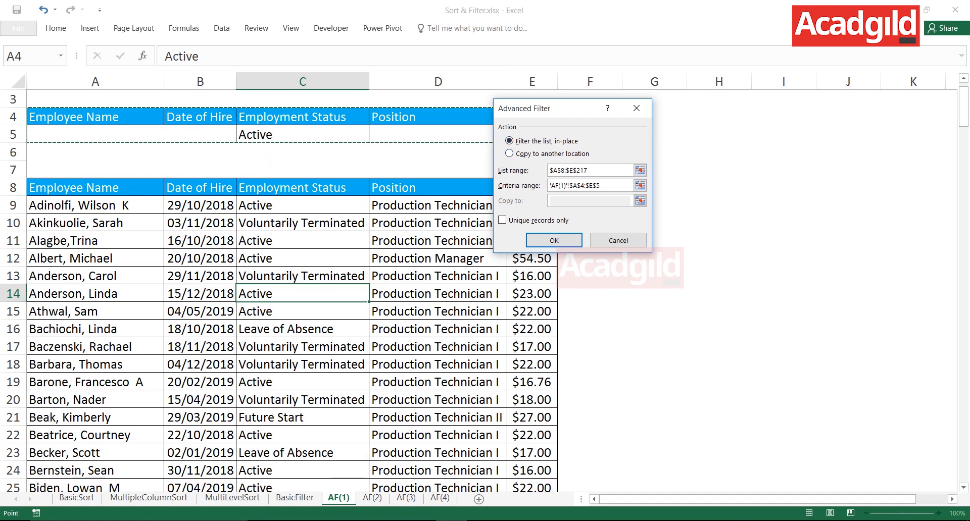
# Copy the Active records to a new table at H8 via Copy to another location
pyautogui.click(509, 154)
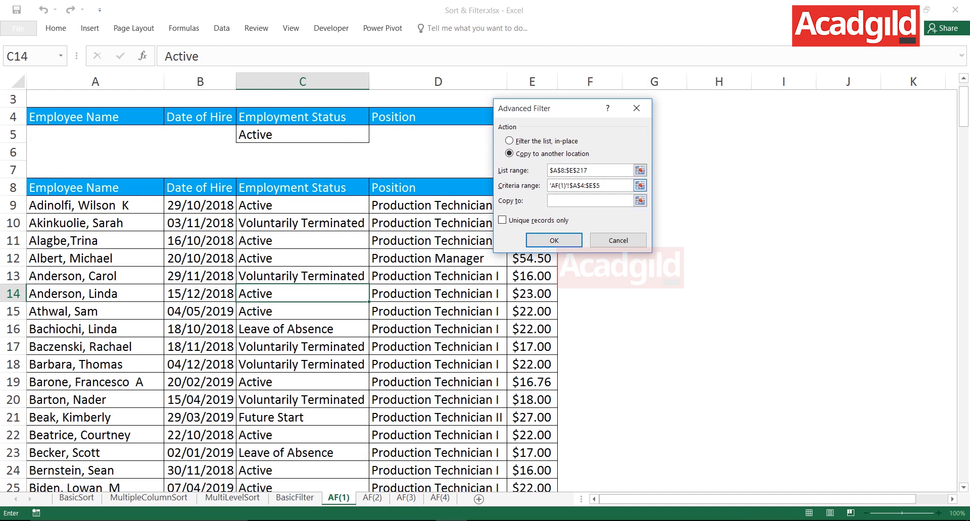
pyautogui.click(718, 205)
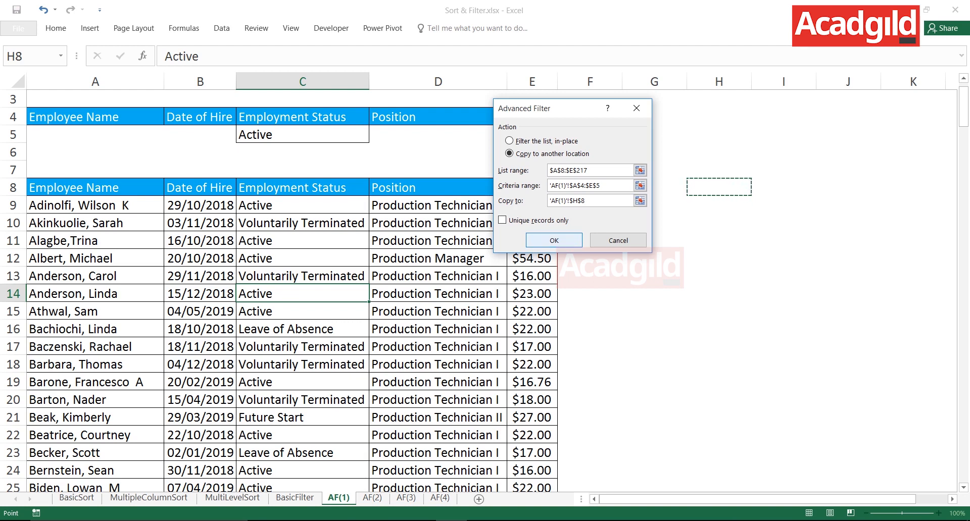
pyautogui.click(553, 240)
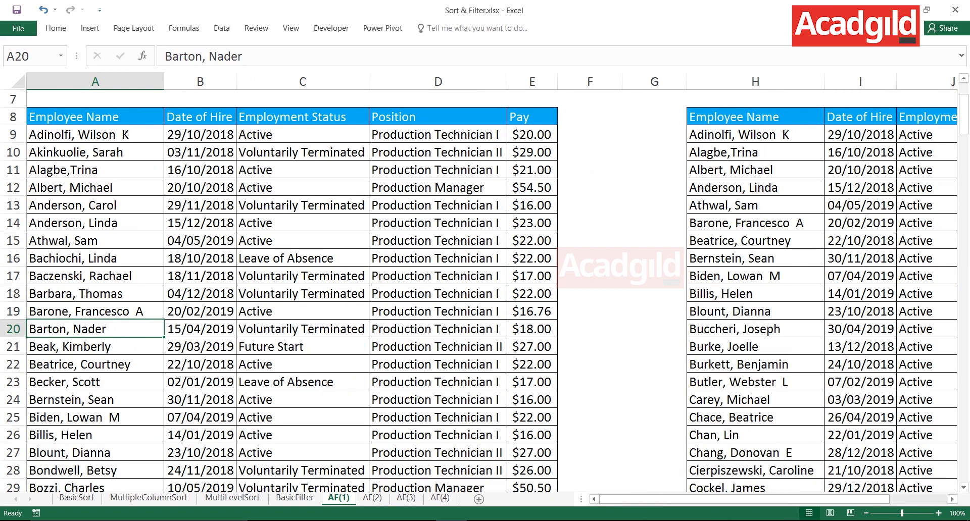
# Select the copied results table at H8 and clear it
pyautogui.click(95, 98)
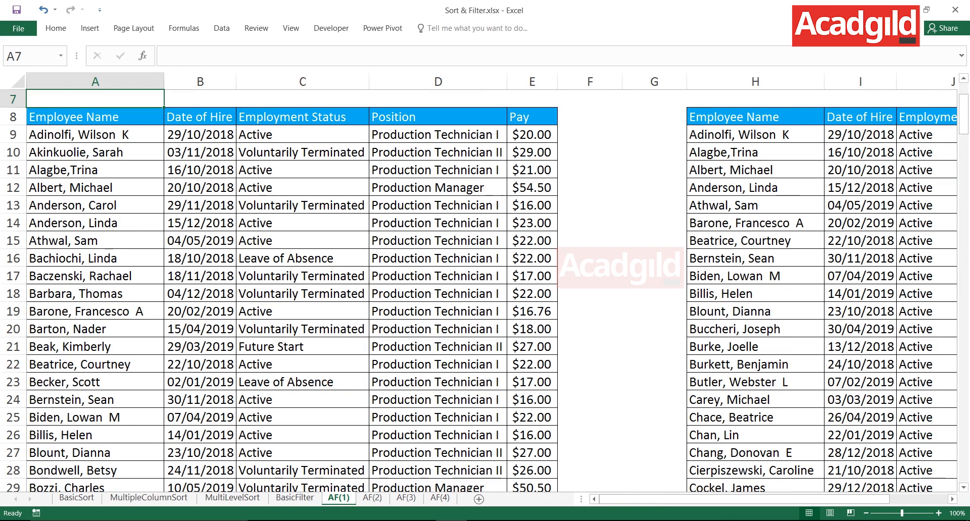
pyautogui.click(860, 257)
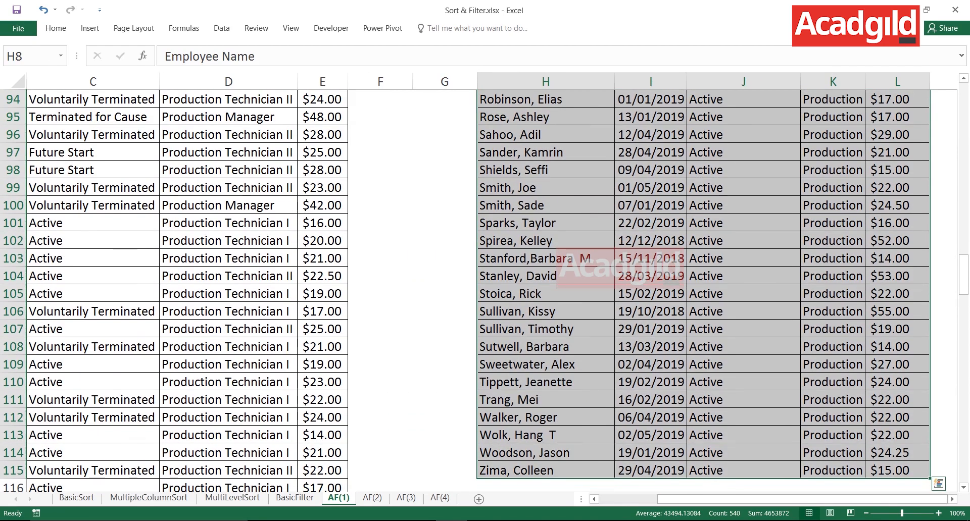
pyautogui.click(56, 28)
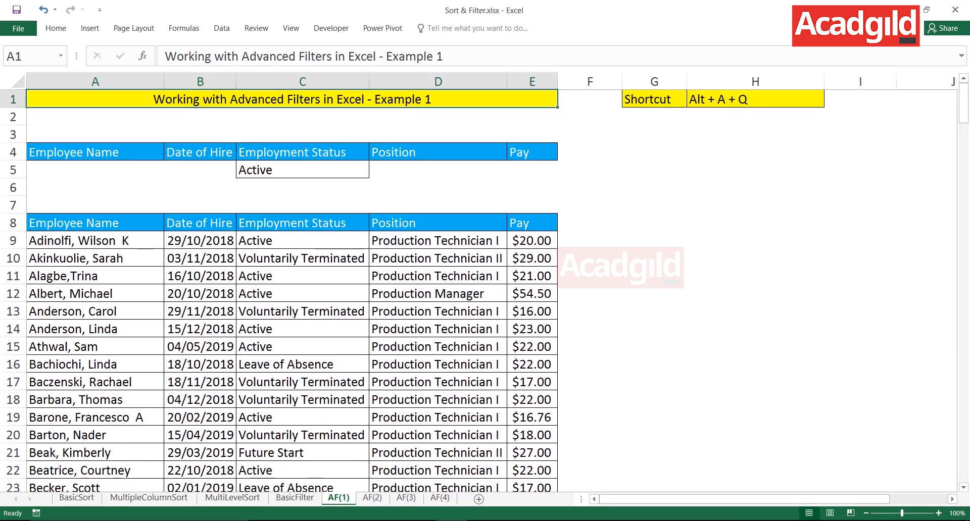
# Reopen Advanced Filter from inside the table and set the criteria range to the name Criteria
pyautogui.click(302, 363)
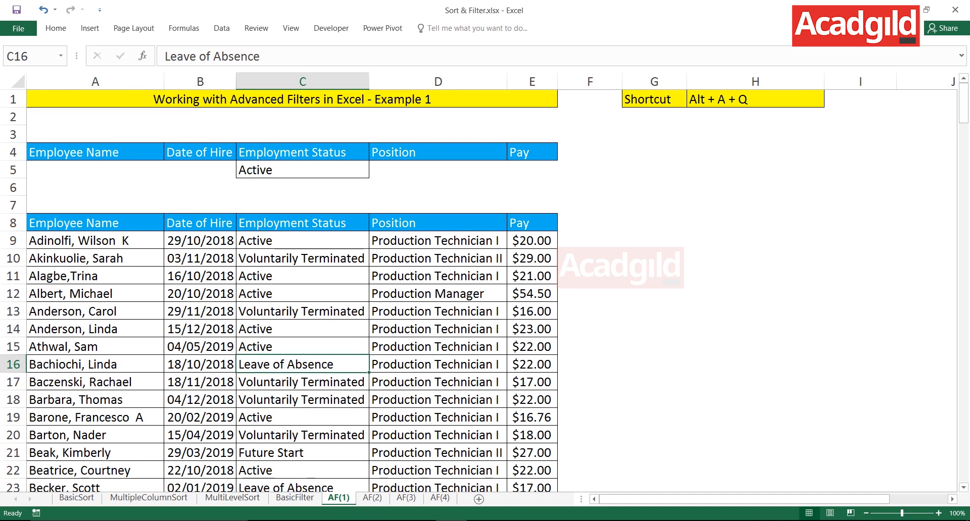
pyautogui.click(221, 29)
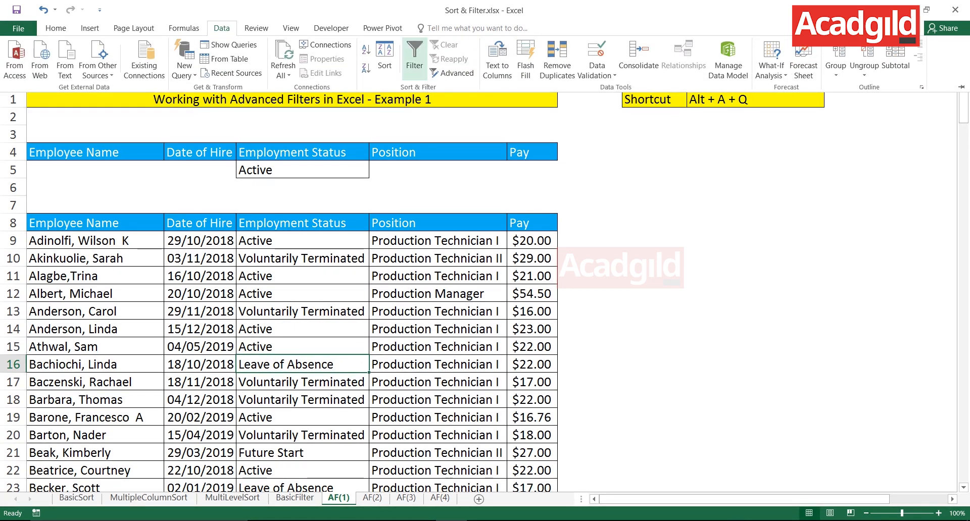
pyautogui.click(456, 73)
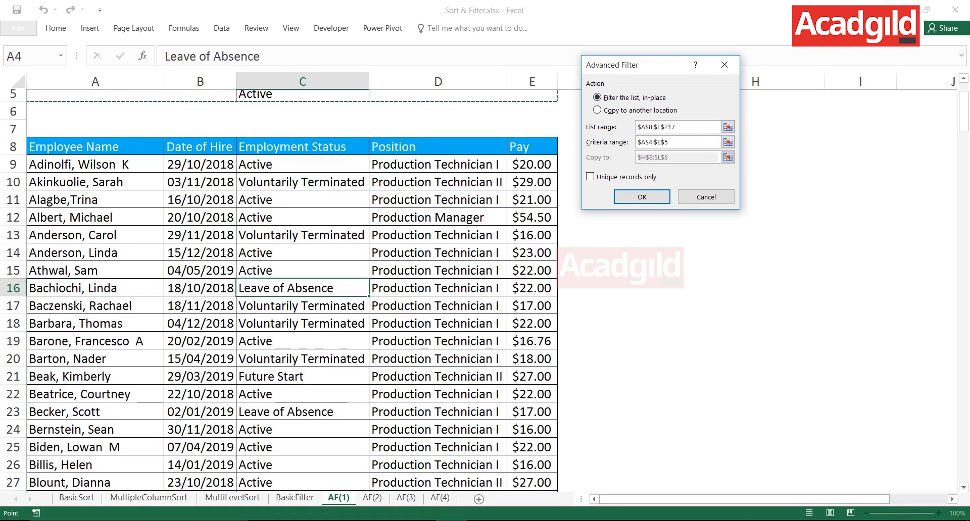
pyautogui.click(674, 142)
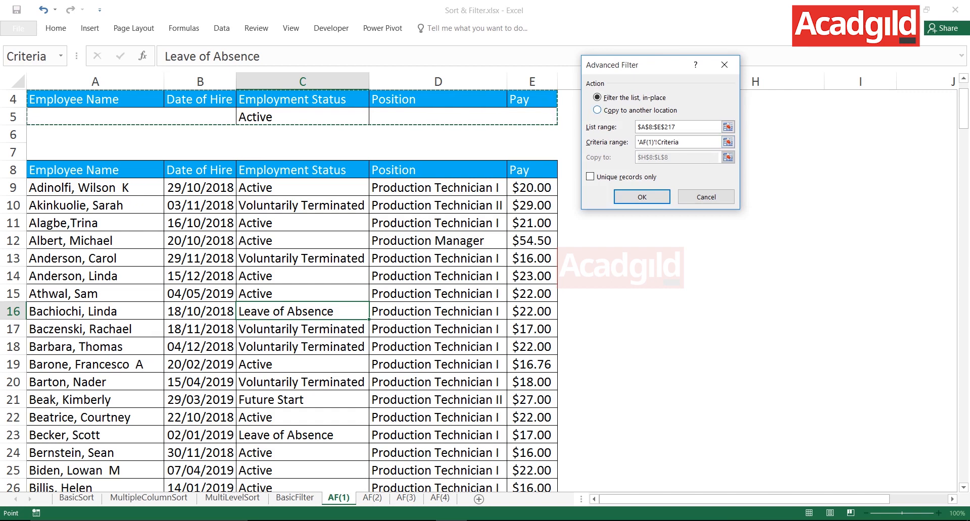
# Copy the Active records to a new table starting at G8
pyautogui.click(597, 110)
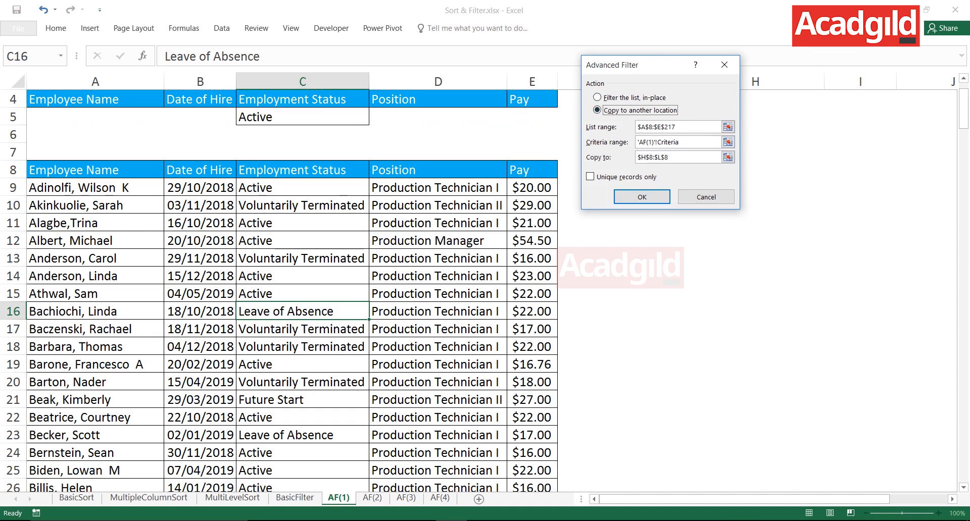
pyautogui.moveTo(659, 65); pyautogui.dragTo(334, 44)
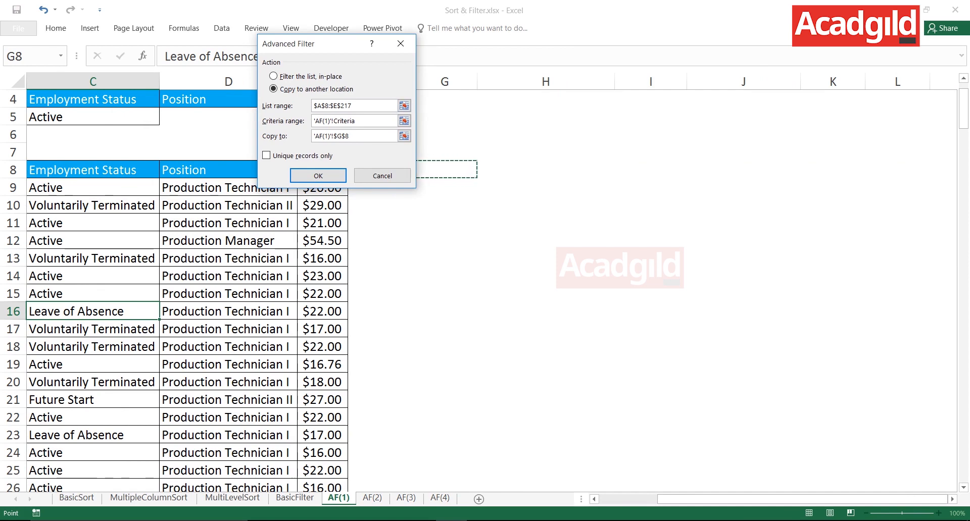
pyautogui.moveTo(335, 43); pyautogui.dragTo(183, 26)
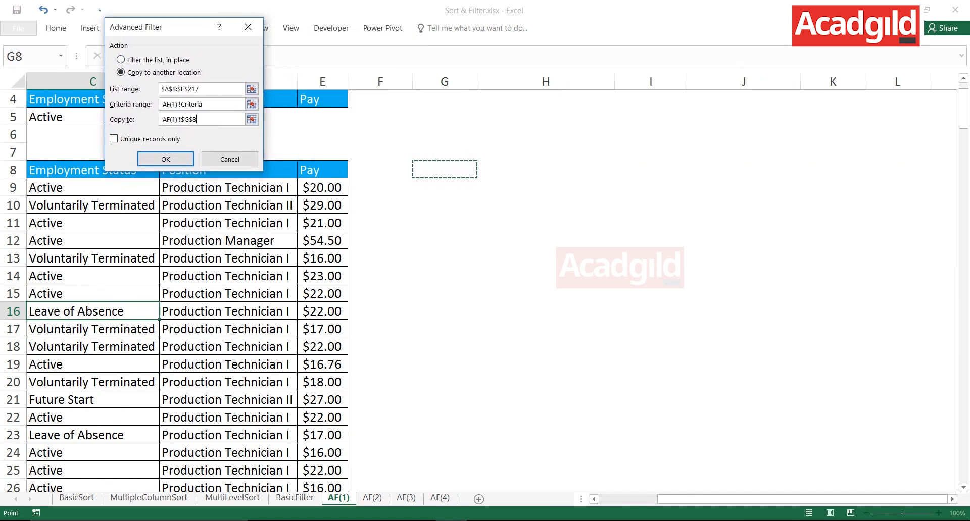
pyautogui.click(164, 158)
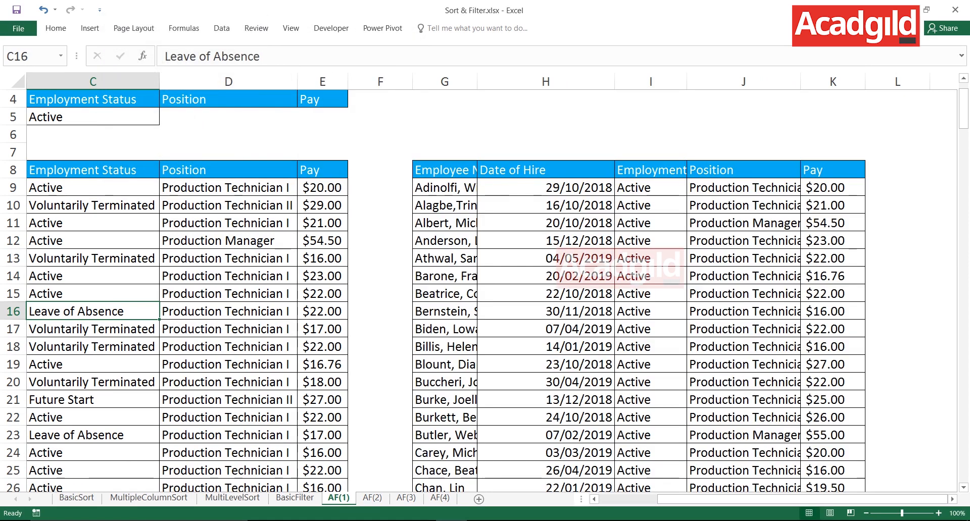
# AutoFit the results columns from G onward to show full names and dates
pyautogui.click(650, 169)
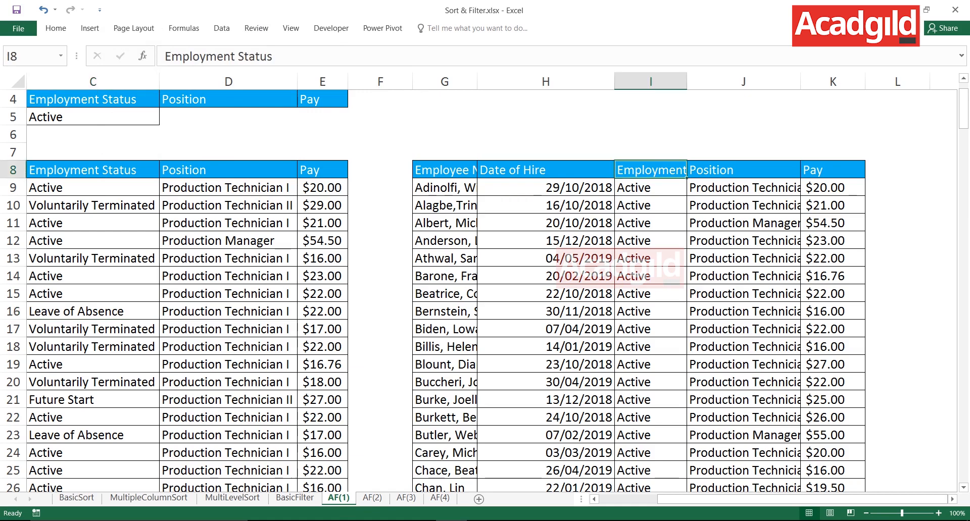
pyautogui.scroll(-3)
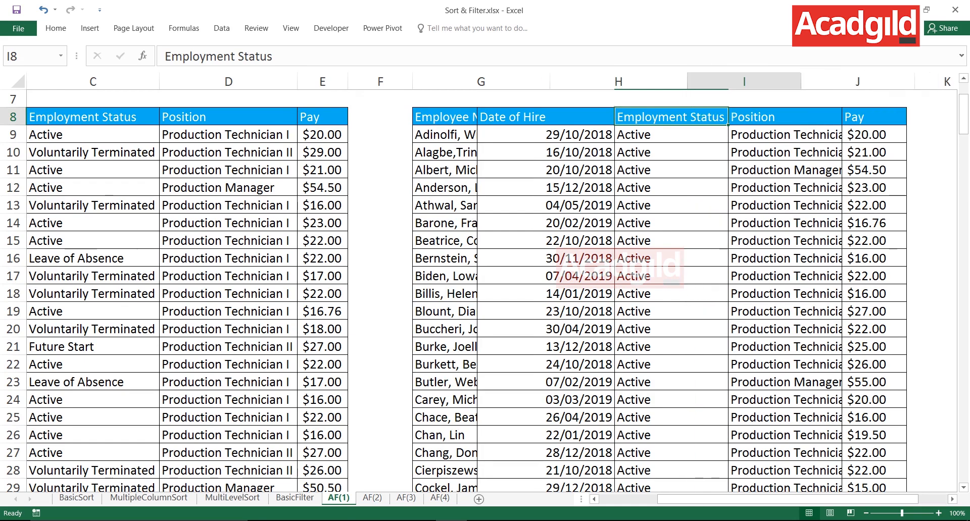
pyautogui.click(618, 187)
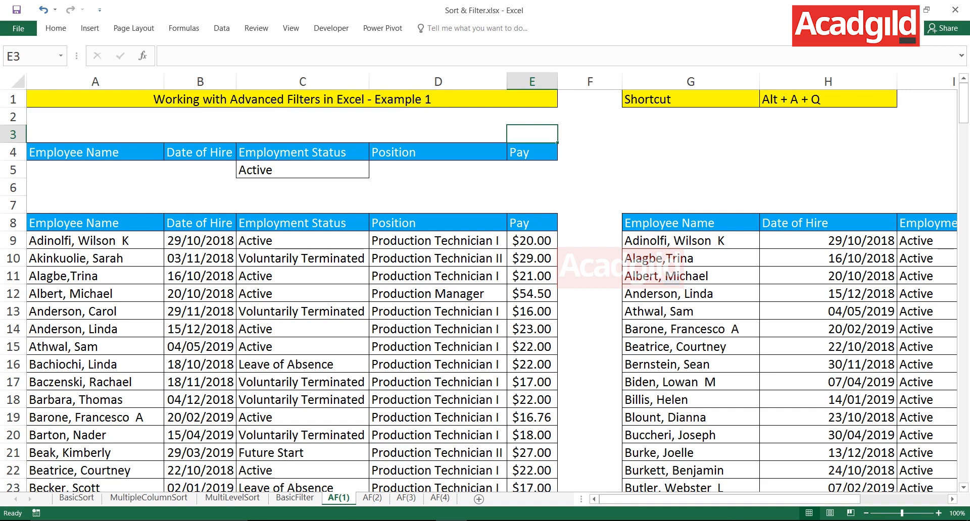
pyautogui.click(371, 498)
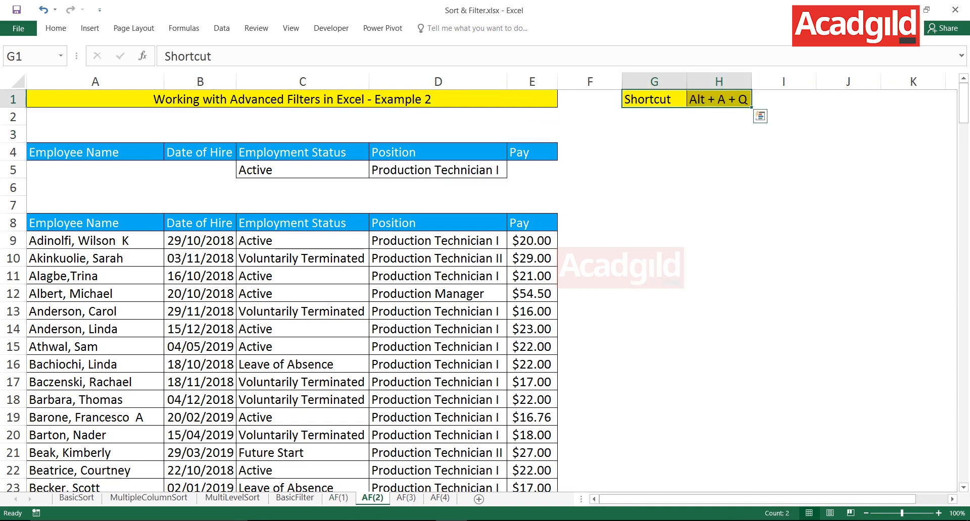
pyautogui.click(405, 498)
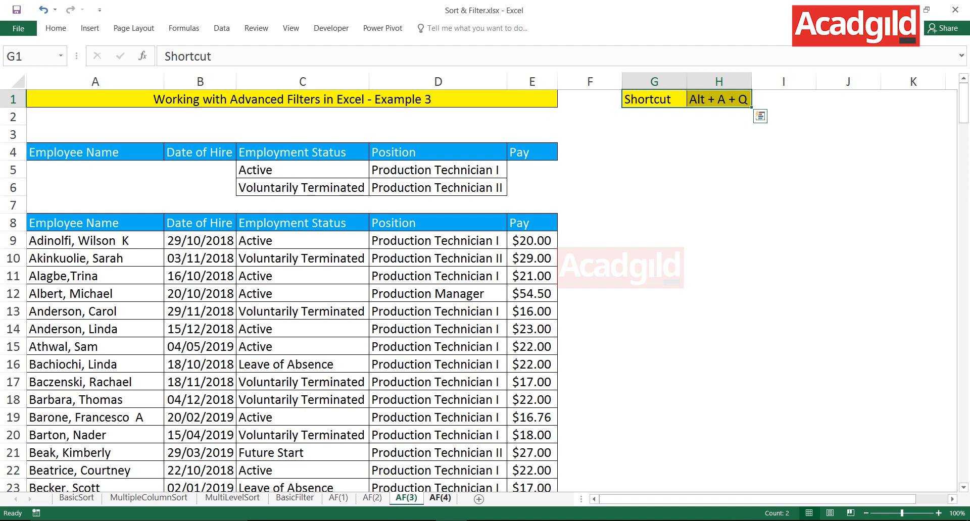
pyautogui.click(338, 499)
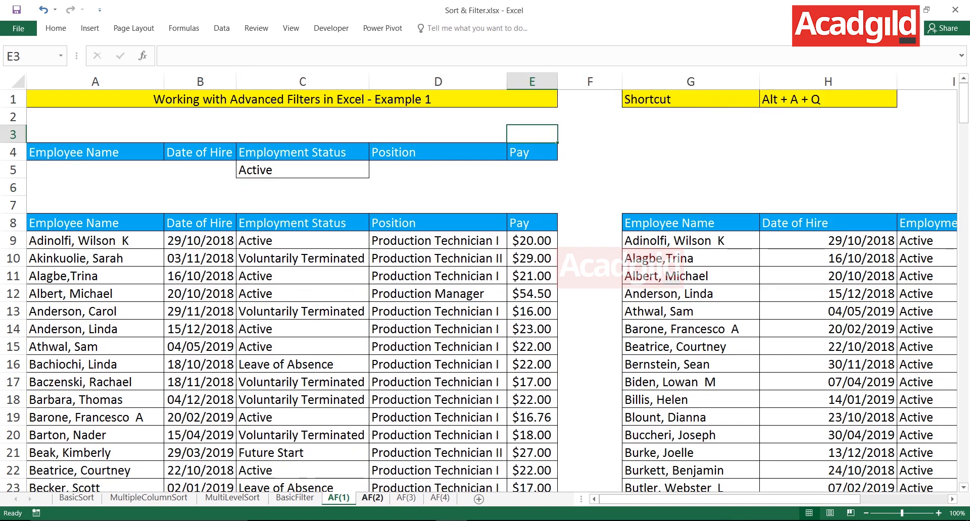
pyautogui.click(440, 498)
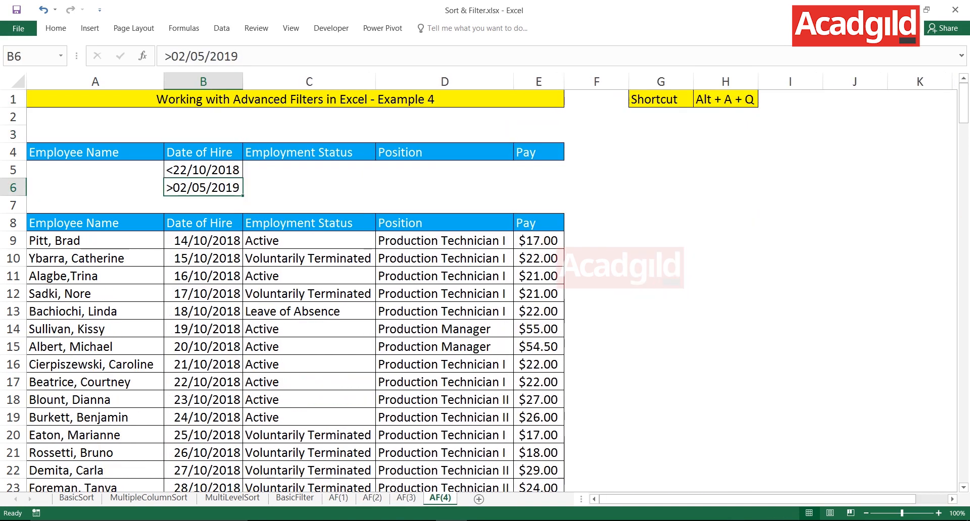
pyautogui.click(339, 498)
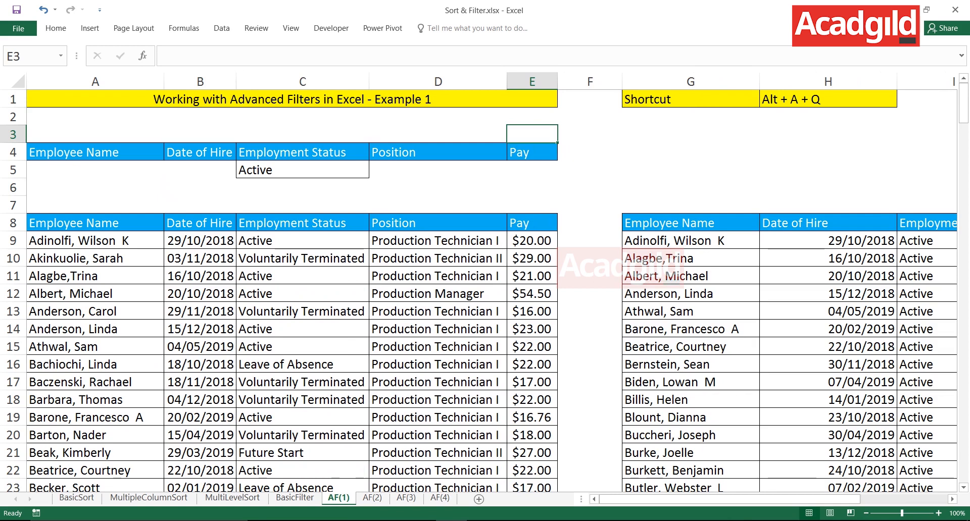